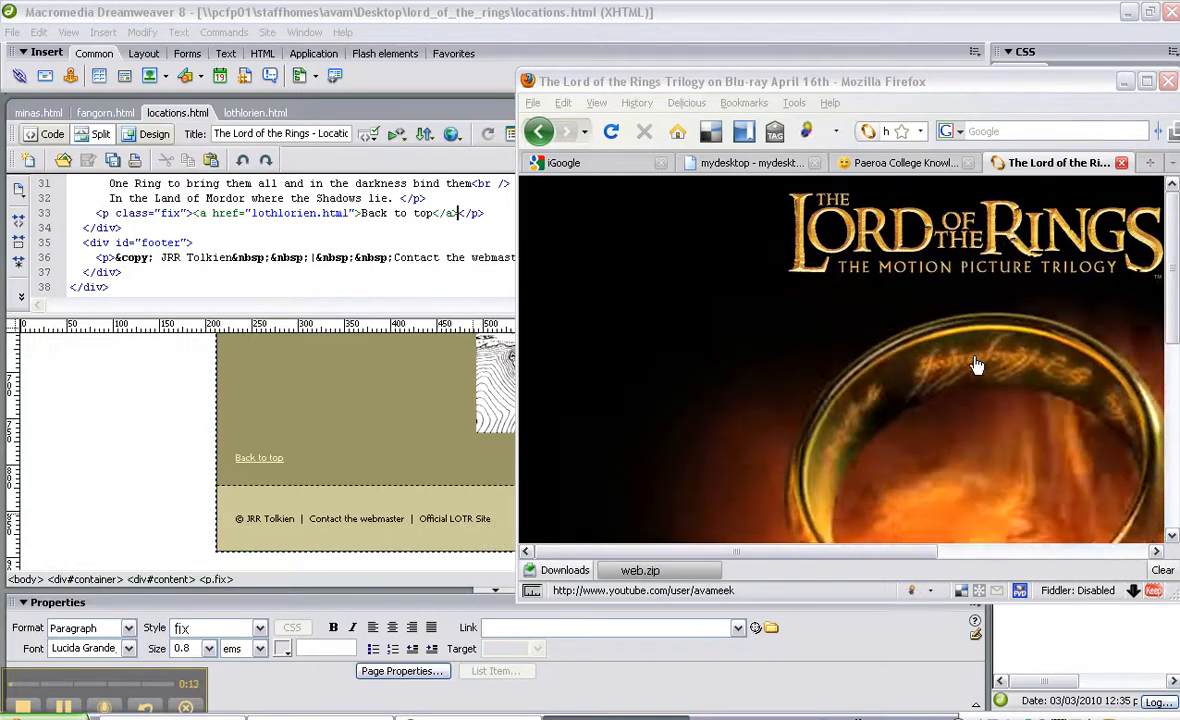
mouse_move(820, 316)
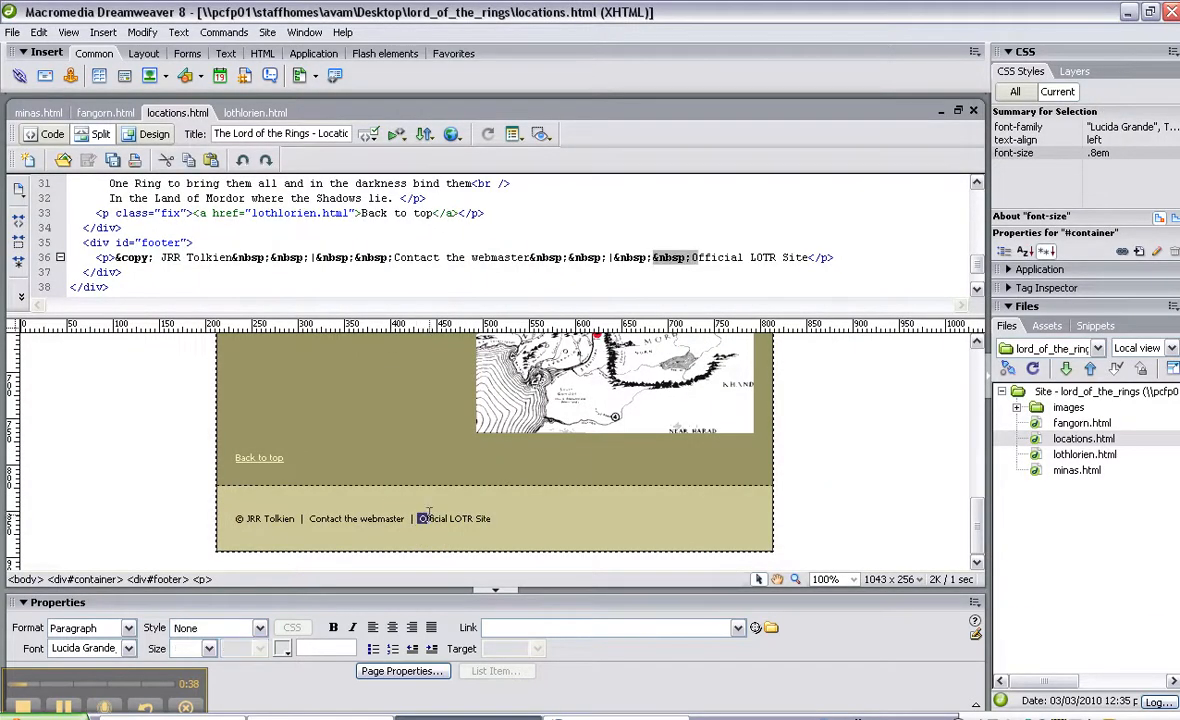
double_click(454, 518)
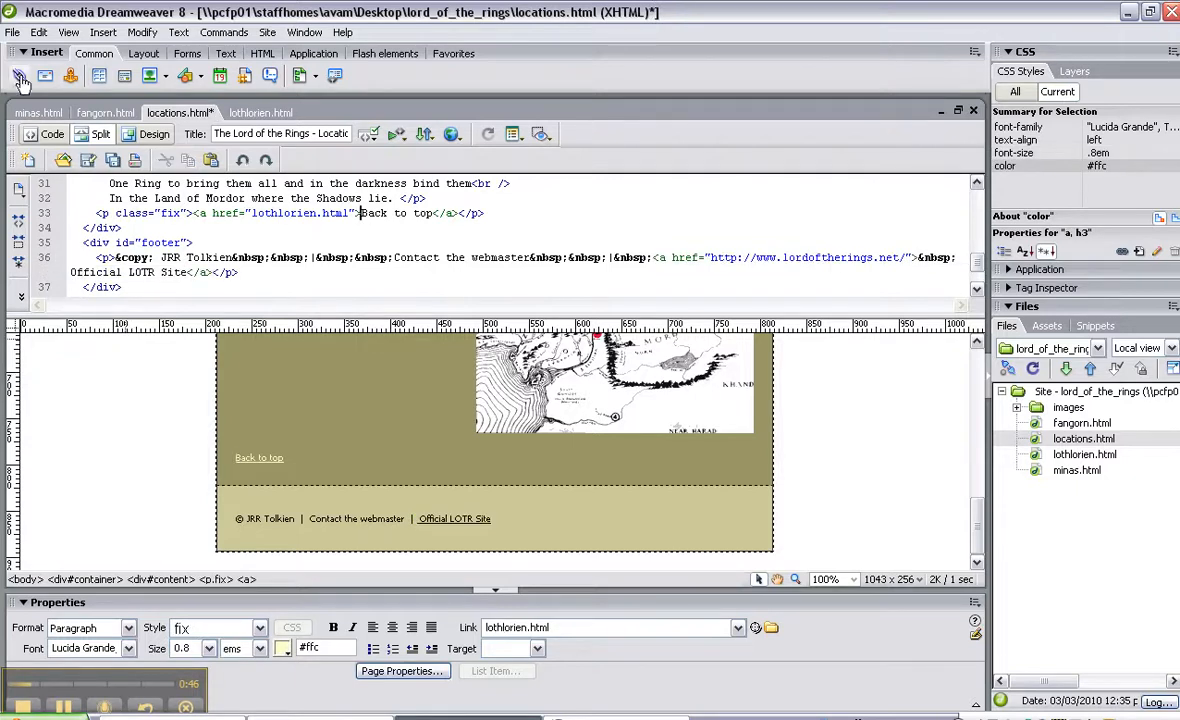
left_click(12, 32)
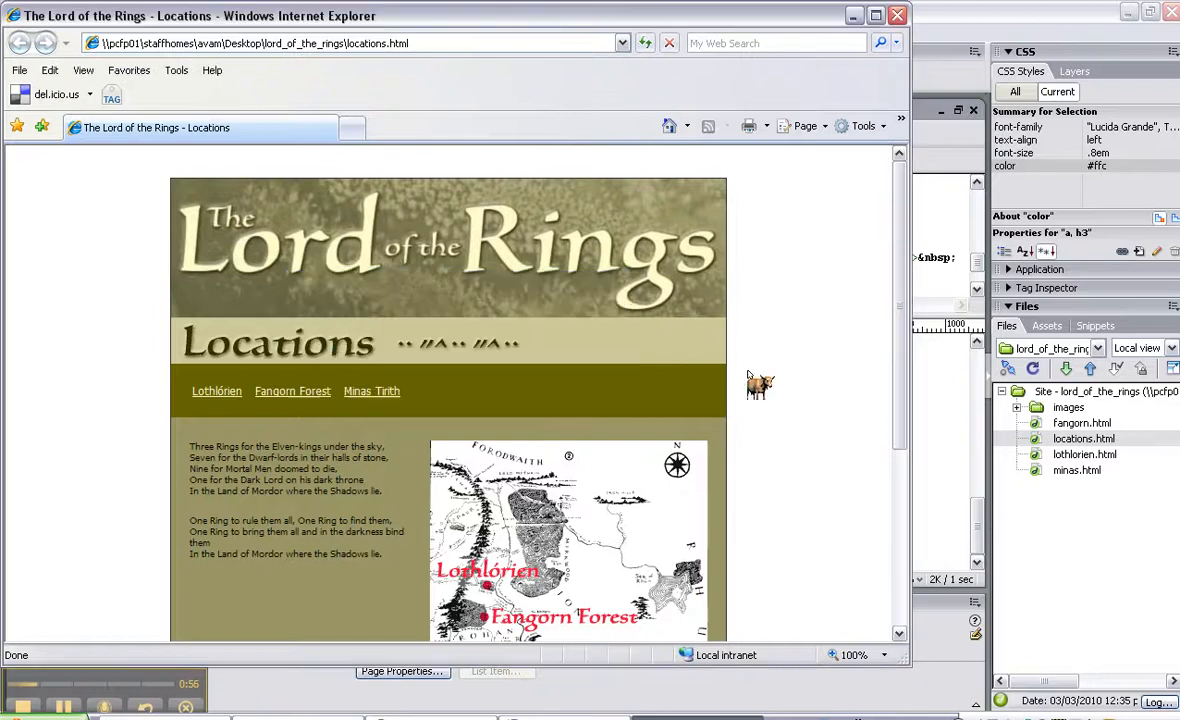
- Follow the footer's Official LOTR Site link so lordoftherings.net starts loading
scroll("down", 3)
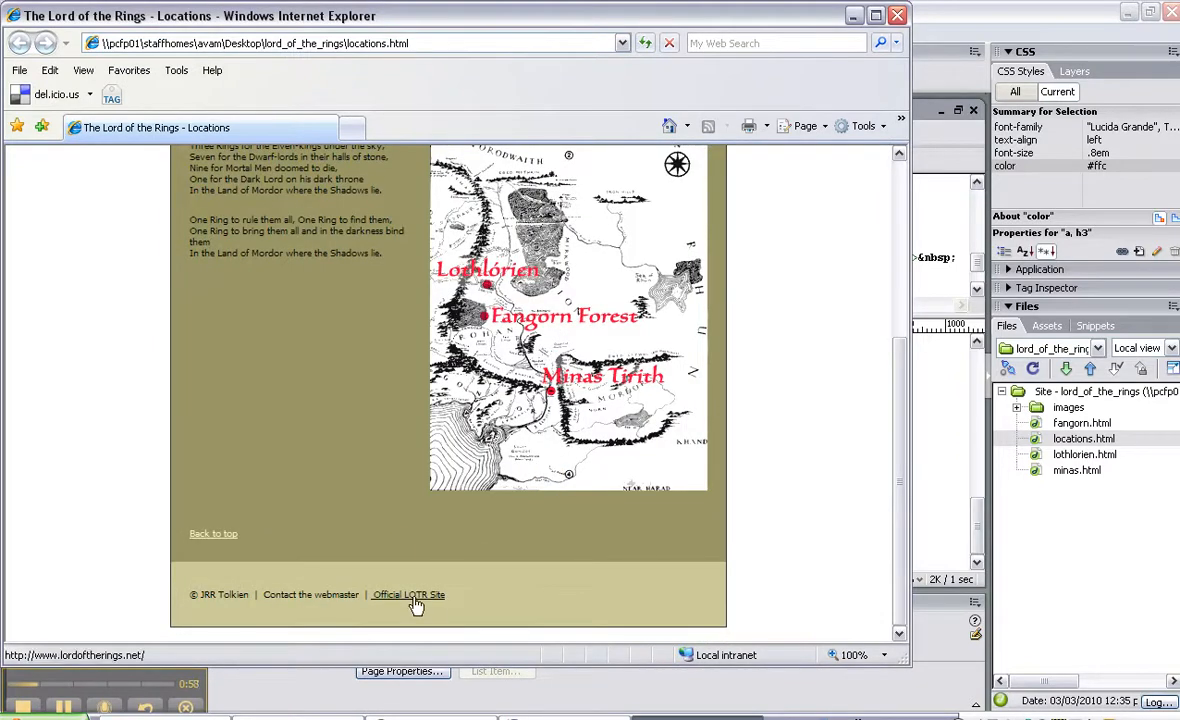
left_click(408, 594)
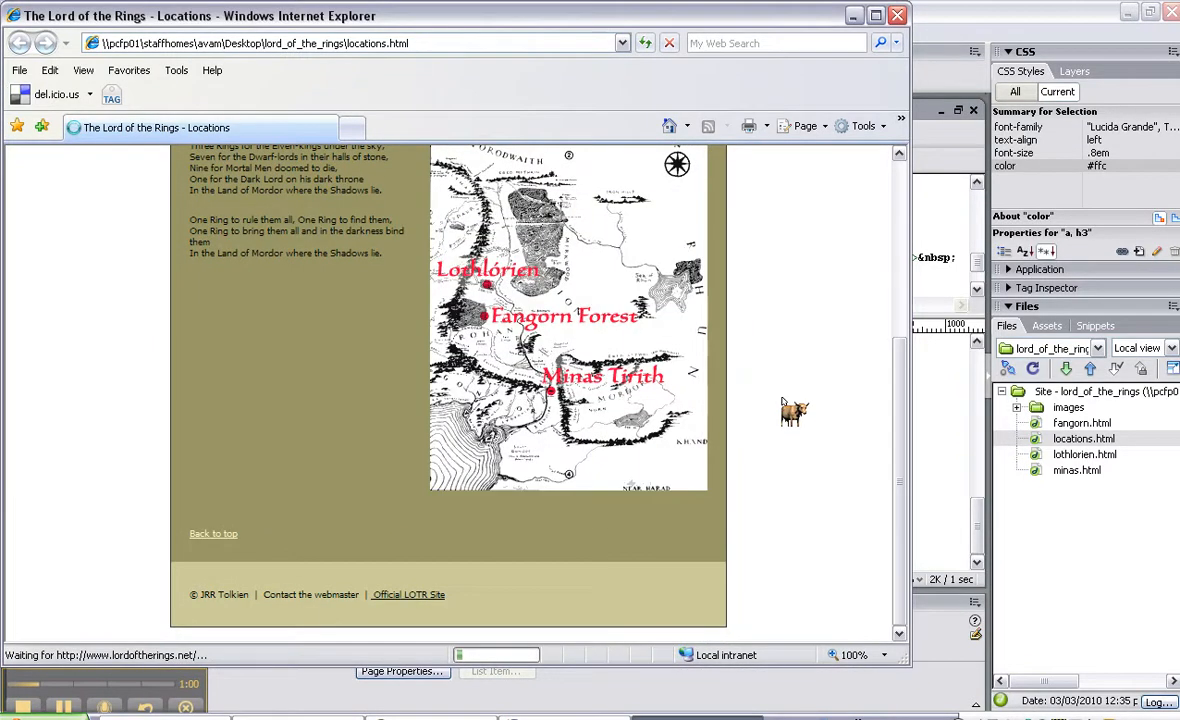
left_click(408, 594)
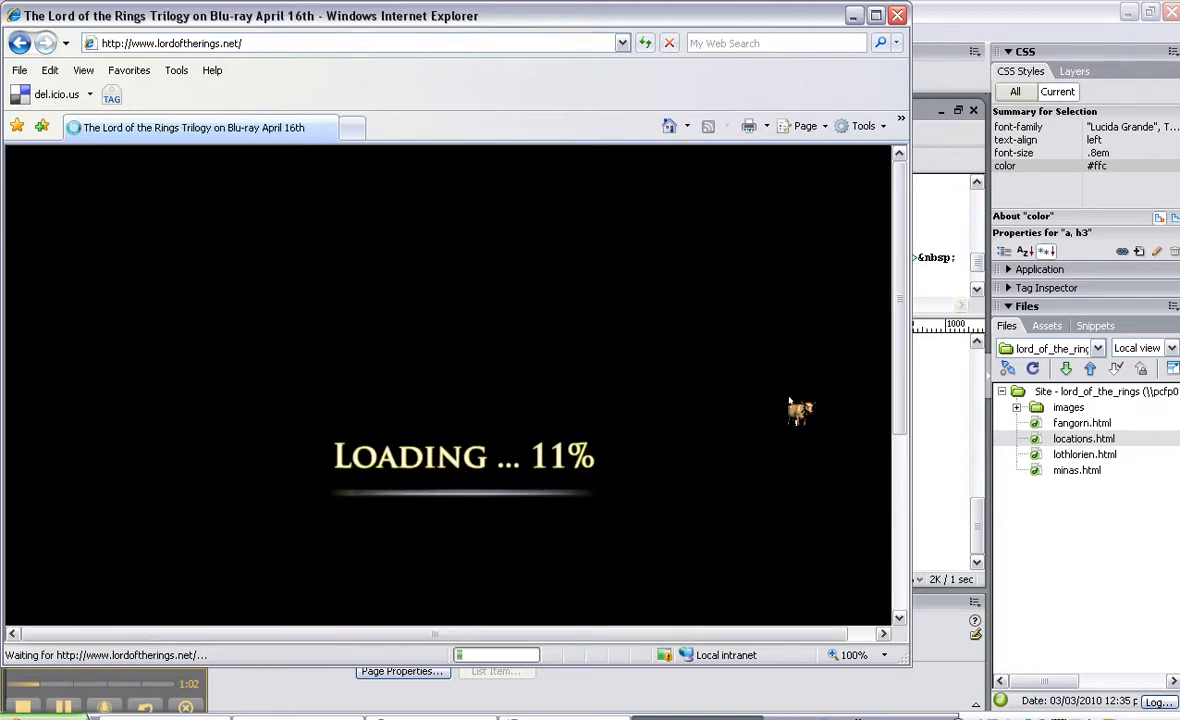